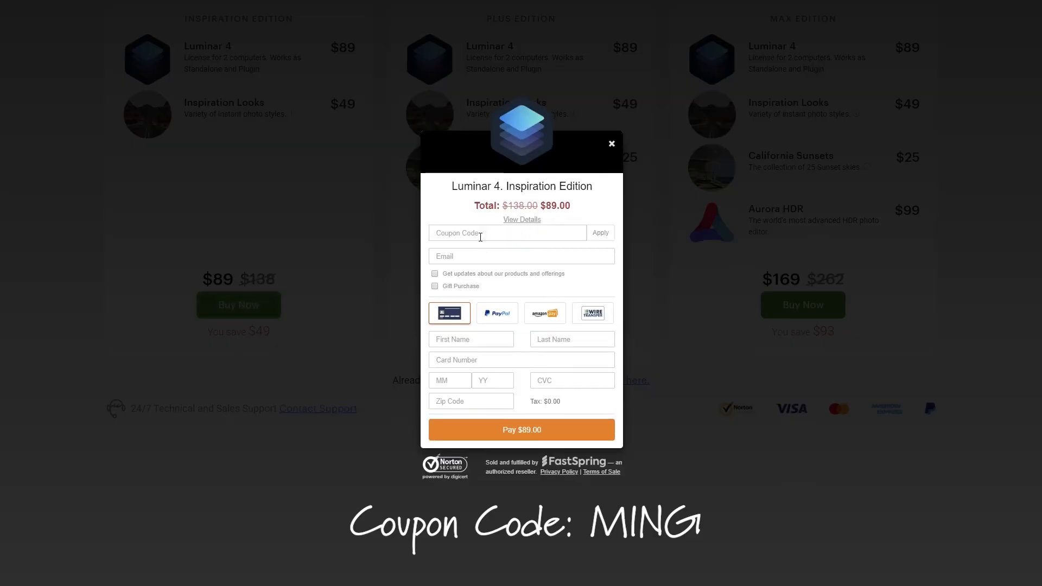
Step: Apply coupon code MING to the Luminar 4 Inspiration Edition checkout order
text(MING)
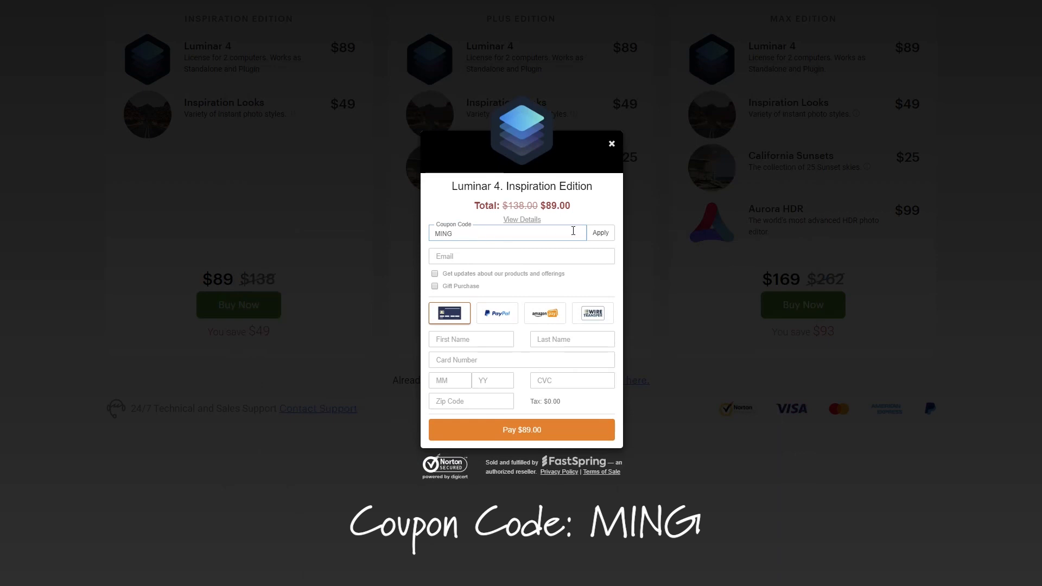
click(598, 232)
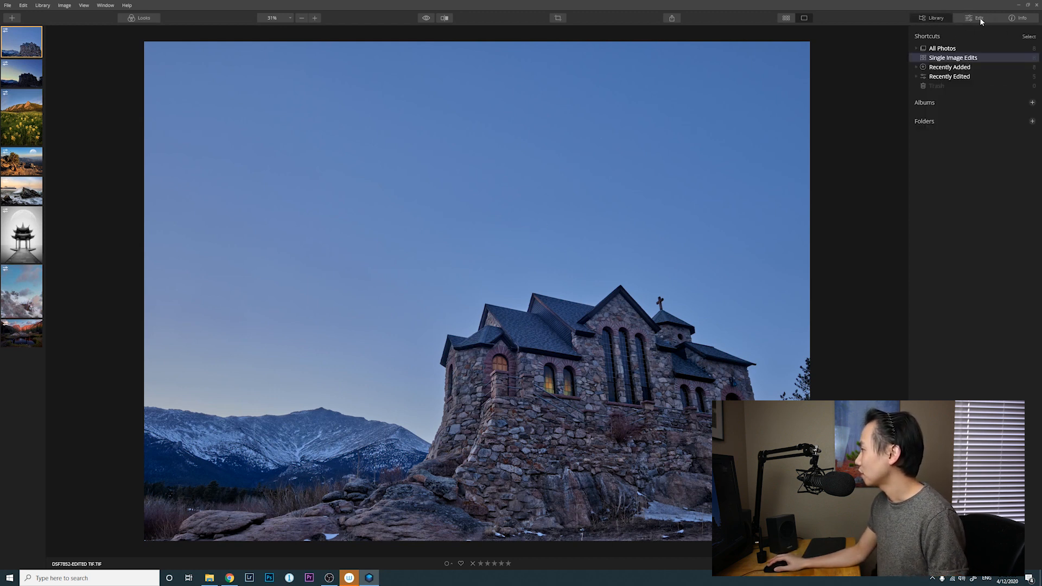
Step: Switch the stone church photo to Edit mode to reach AI Augmented Sky
click(977, 18)
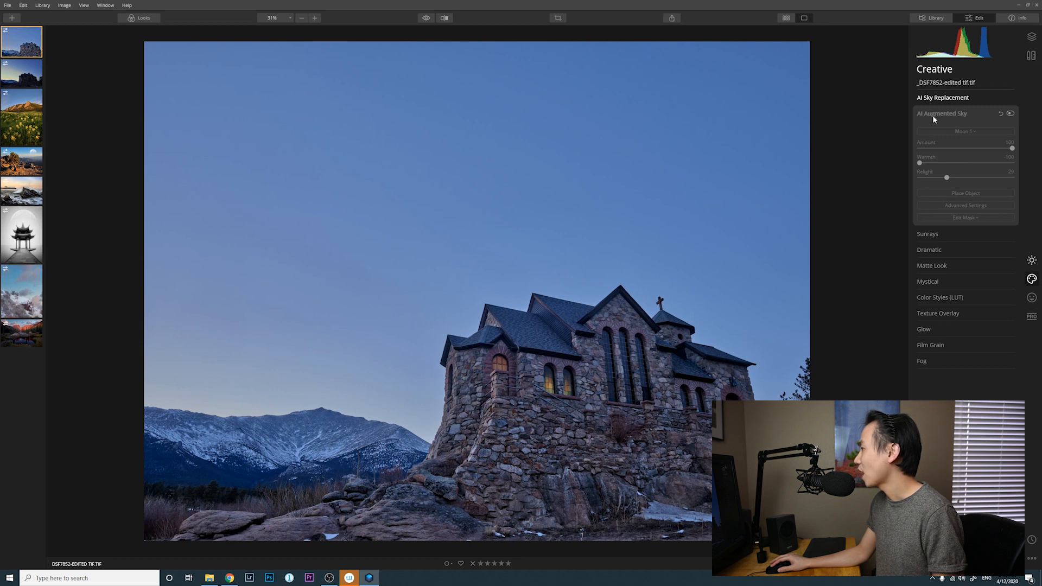
mouse_move(657, 255)
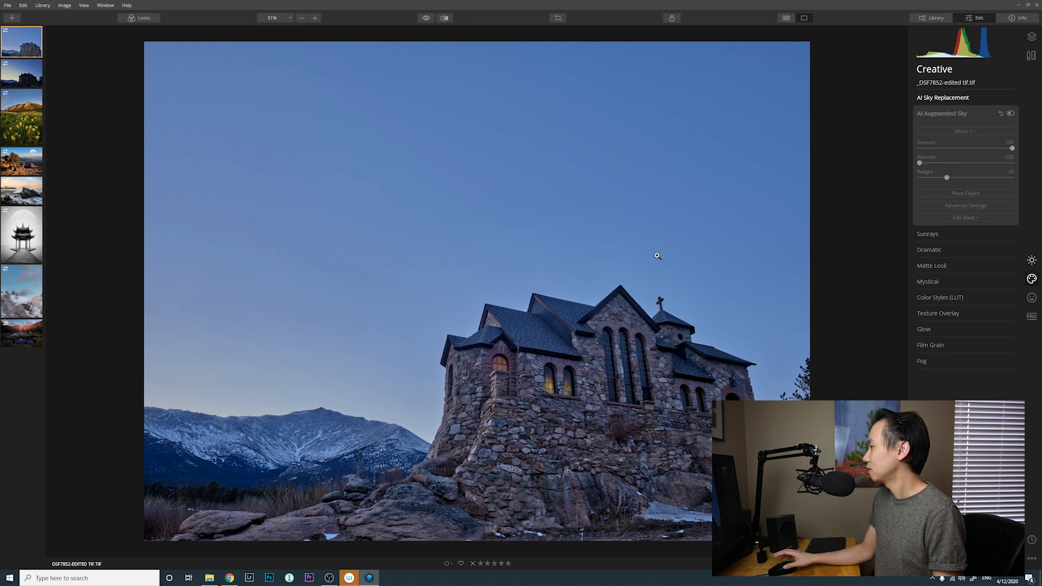
Step: Try the Aurora, Balloon, Clouds and Eagle sky objects, then settle on Moon 1
click(964, 131)
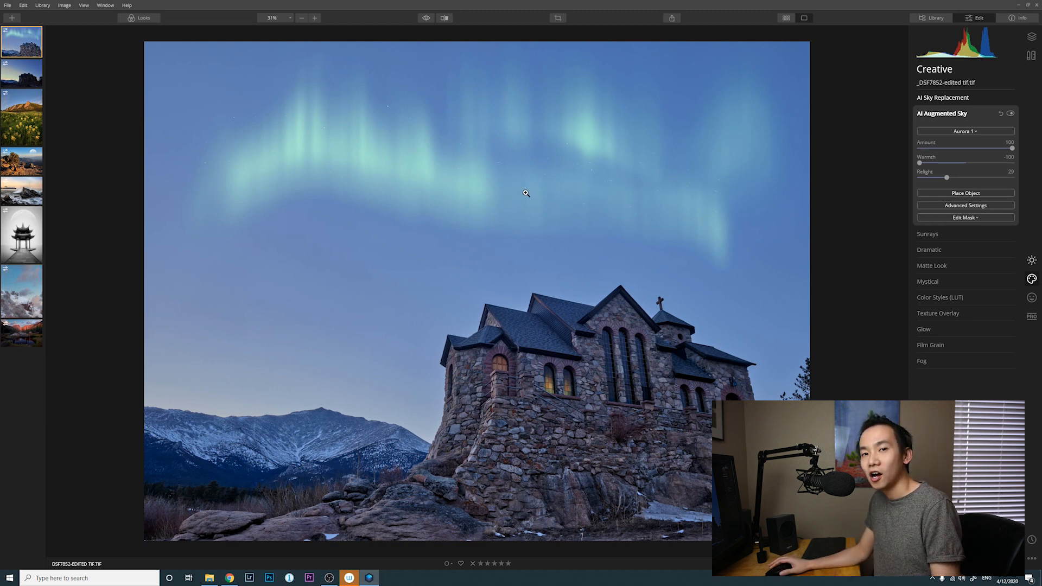
mouse_move(828, 167)
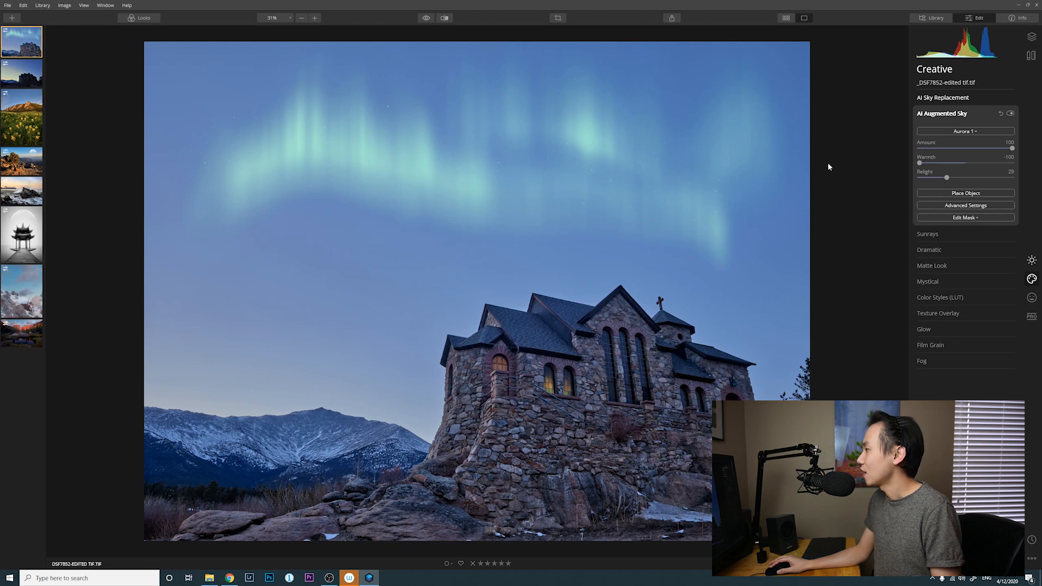
click(965, 131)
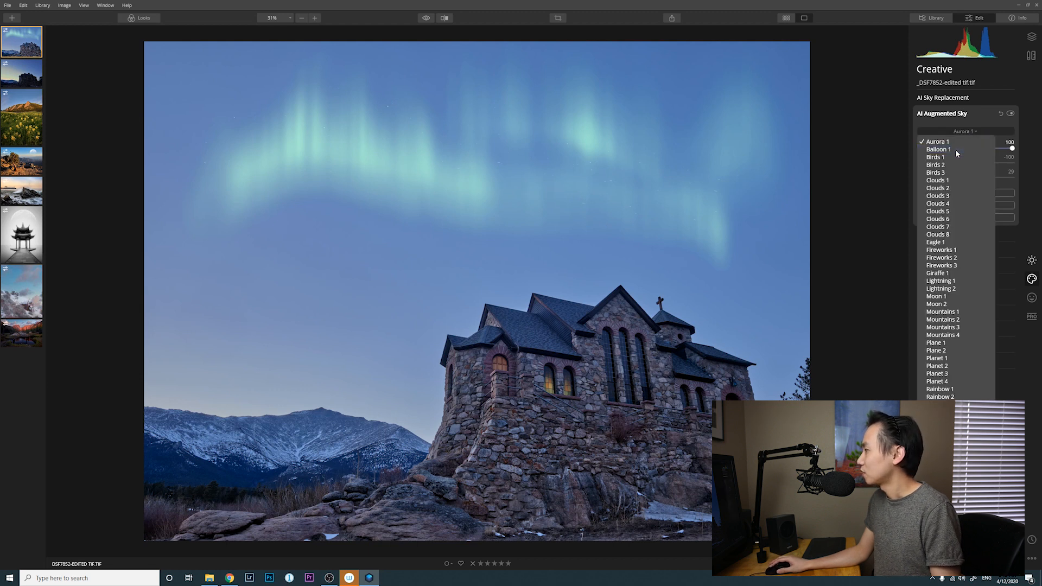
click(937, 149)
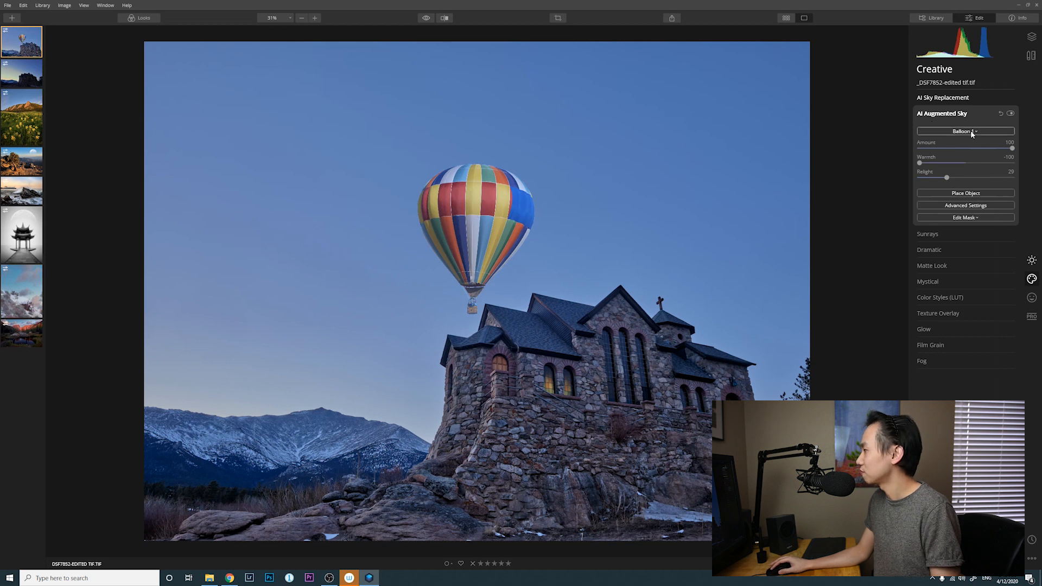
click(964, 131)
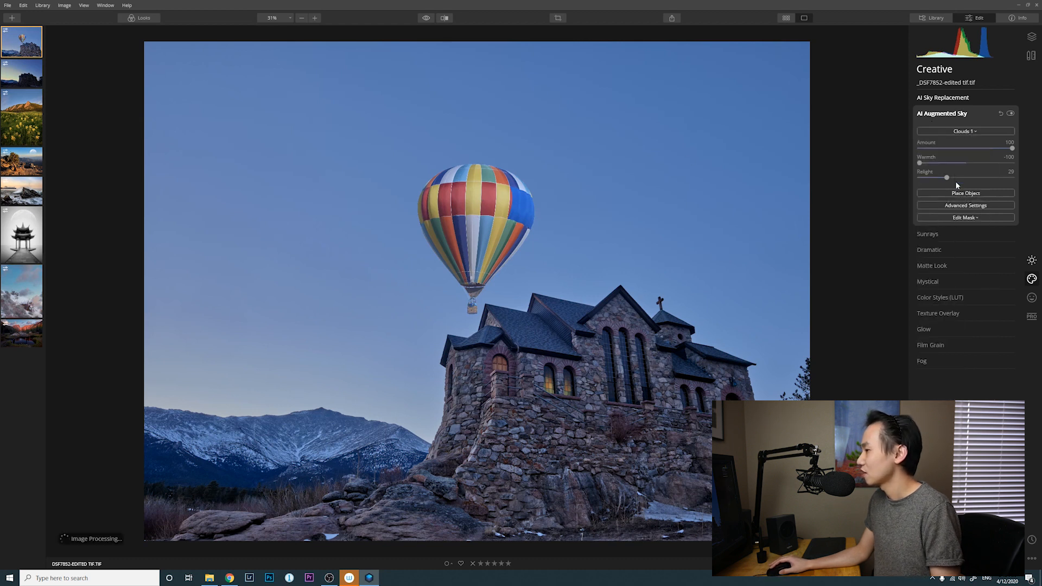
click(965, 131)
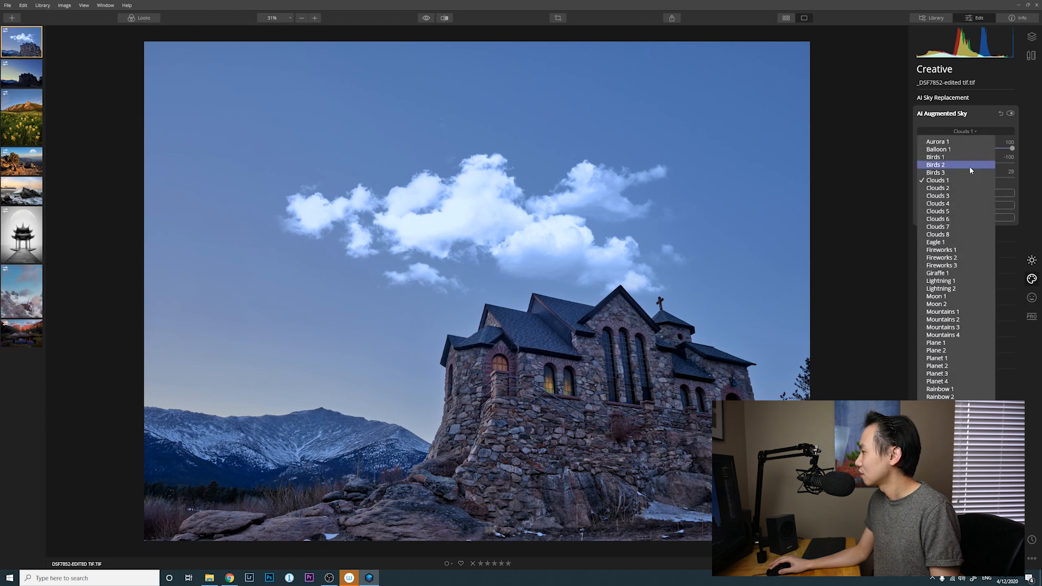
click(933, 241)
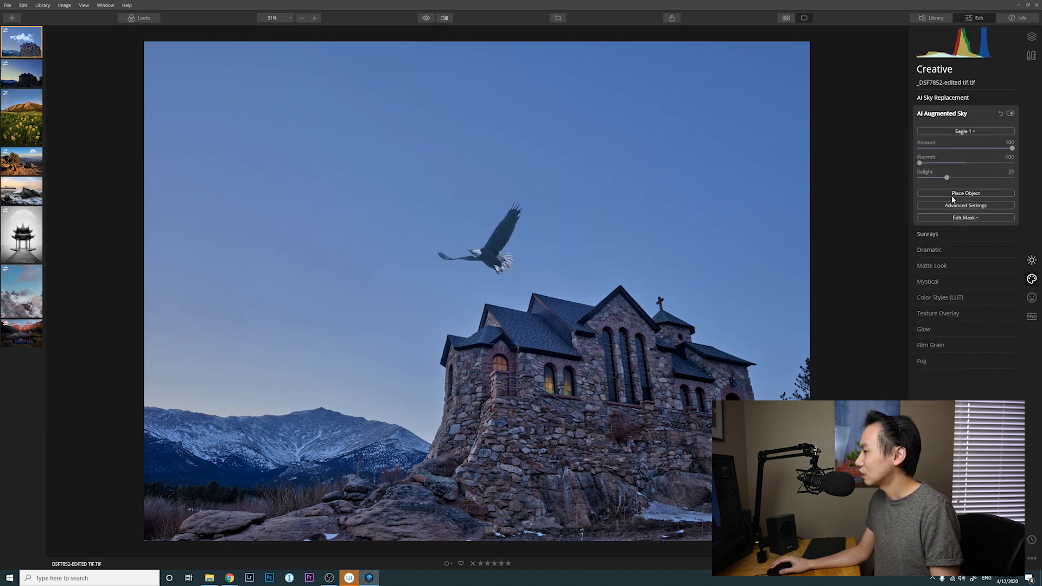
click(965, 131)
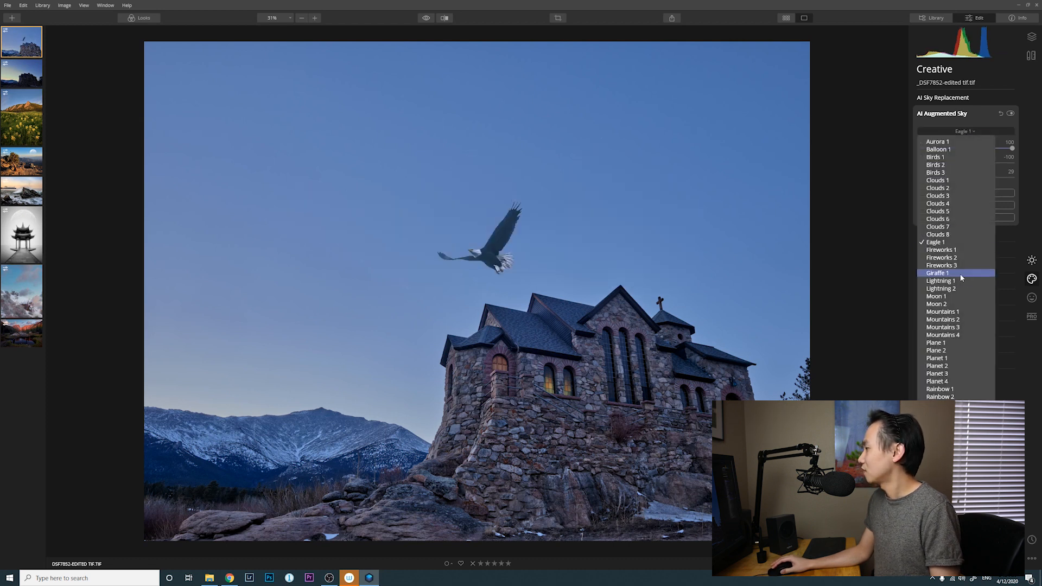
click(936, 296)
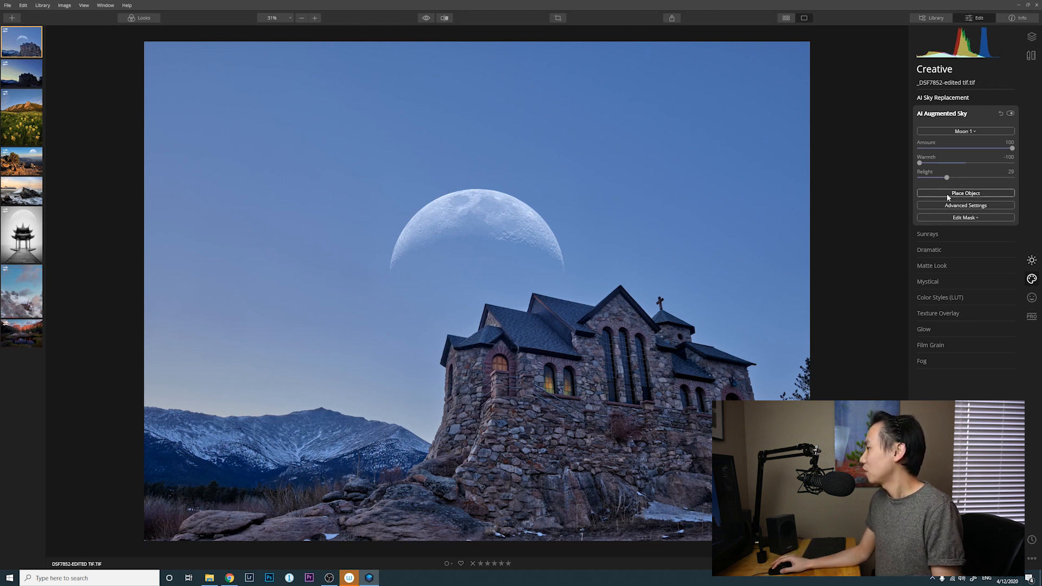
Step: Enlarge the placed moon and raise it toward the top of the church sky
click(964, 194)
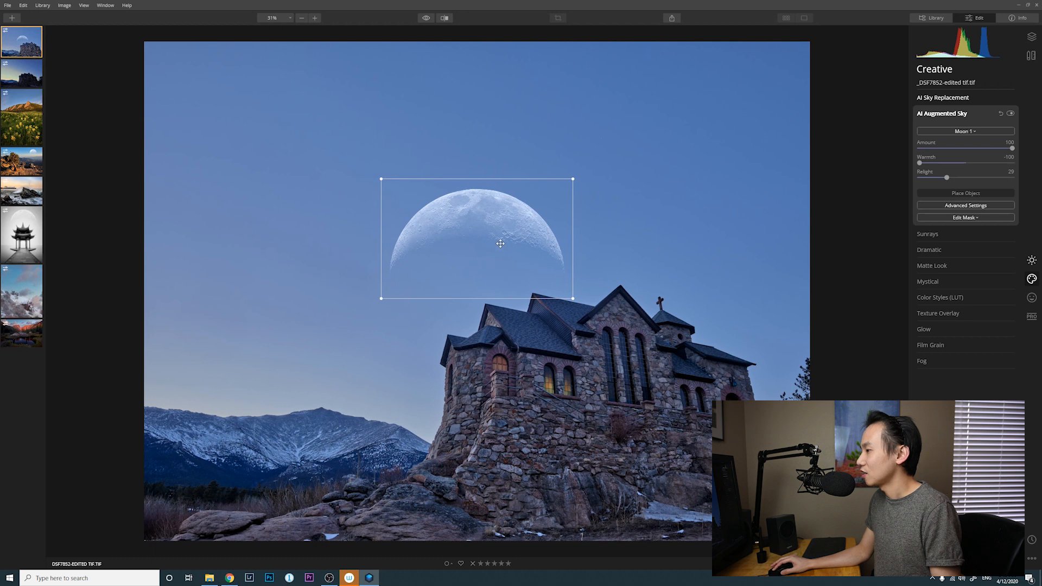
drag(573, 298, 554, 268)
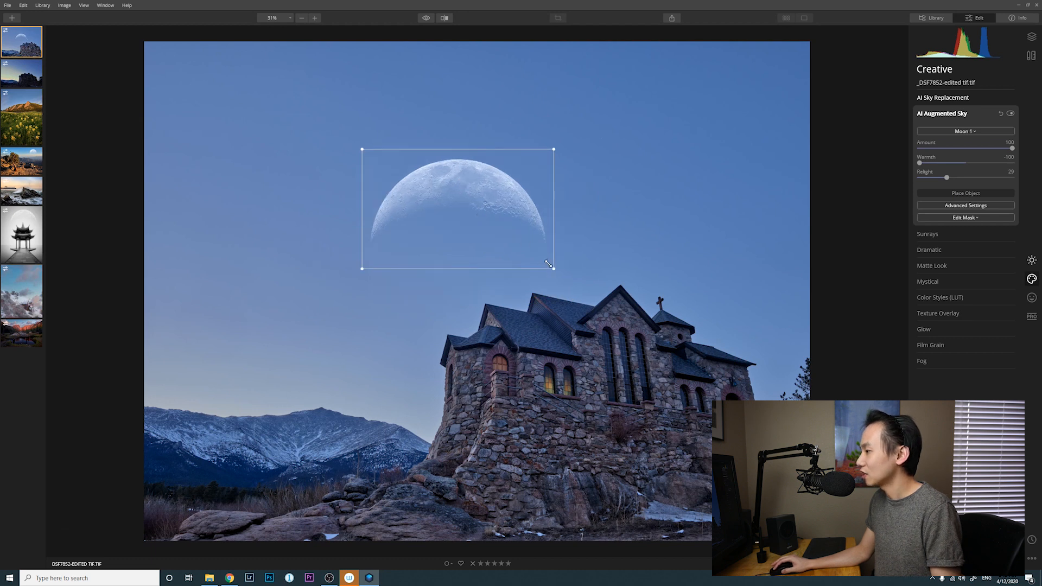
drag(554, 267, 701, 360)
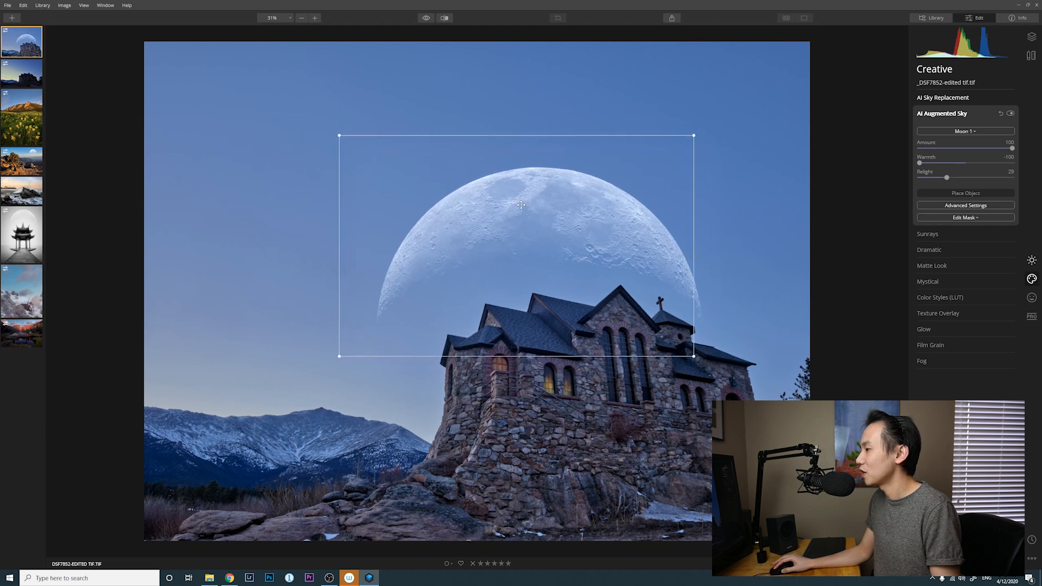
drag(521, 204, 494, 168)
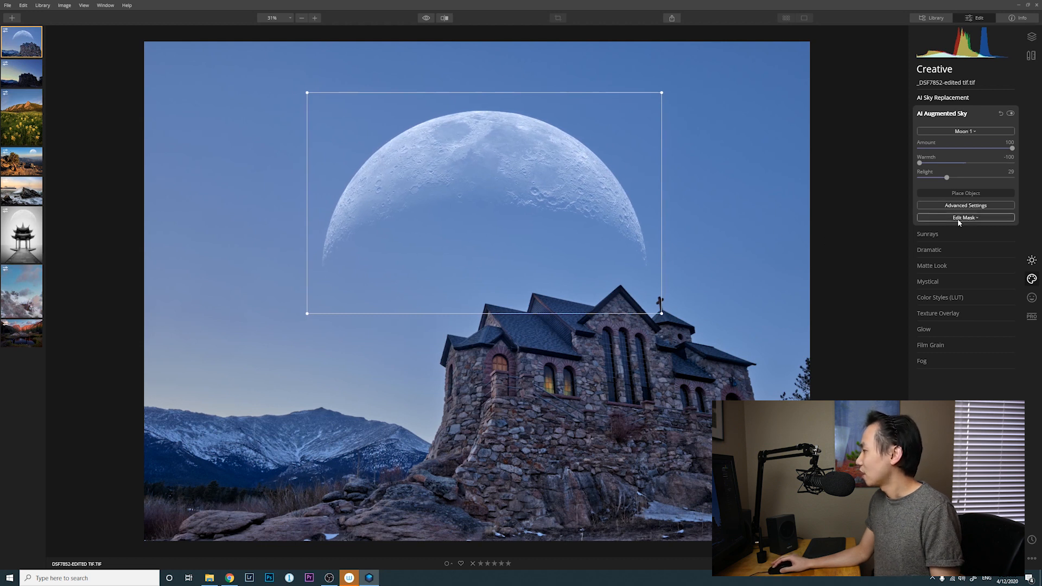
Step: Show the moon's Mask Refinement and Defocus settings, then open the Joshua Tree photo
click(964, 217)
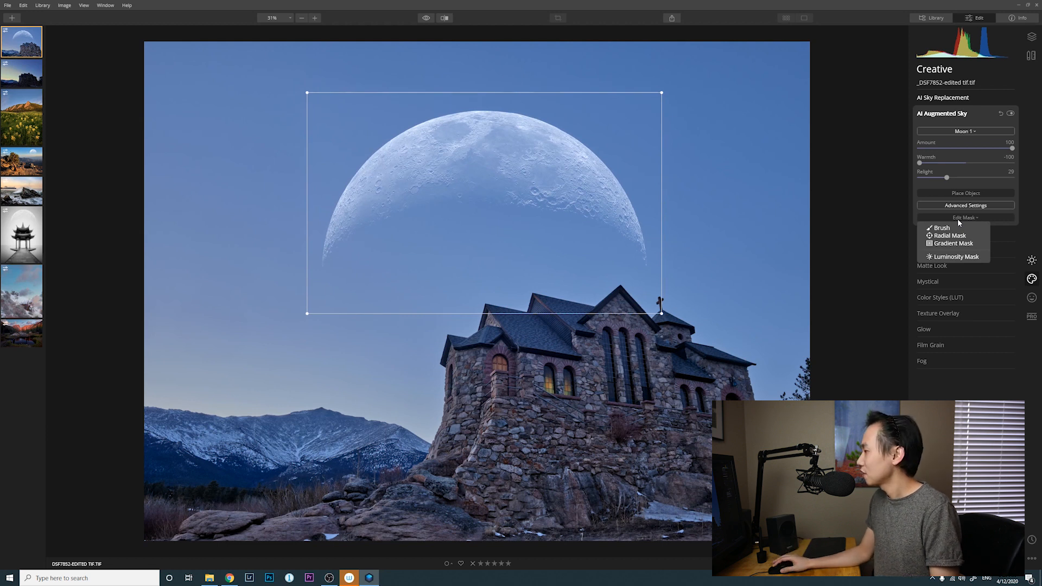
click(965, 217)
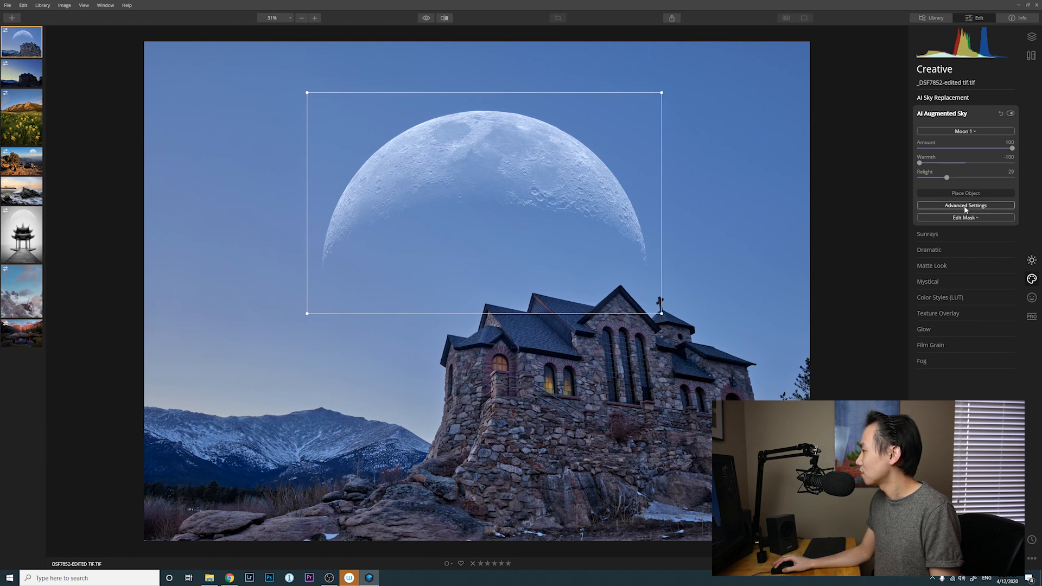
click(965, 205)
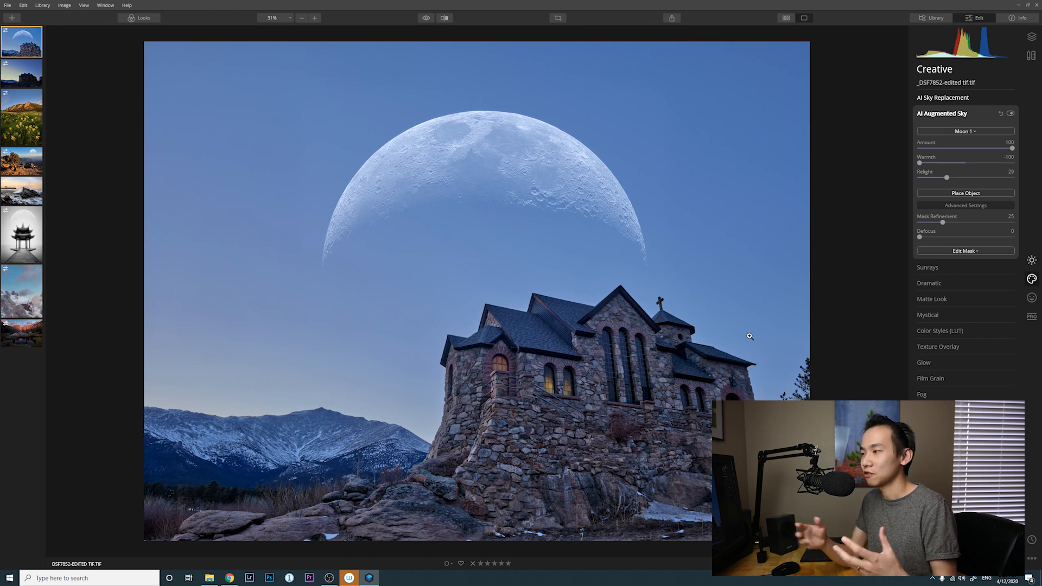
click(21, 160)
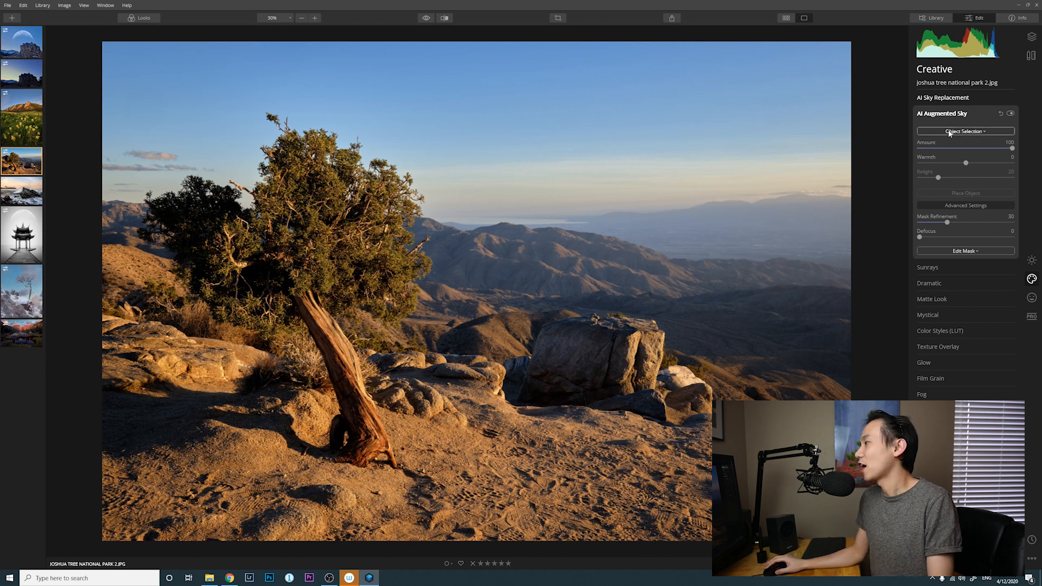
Step: Choose Planet 2 for the Joshua Tree sky and begin placing it
click(965, 131)
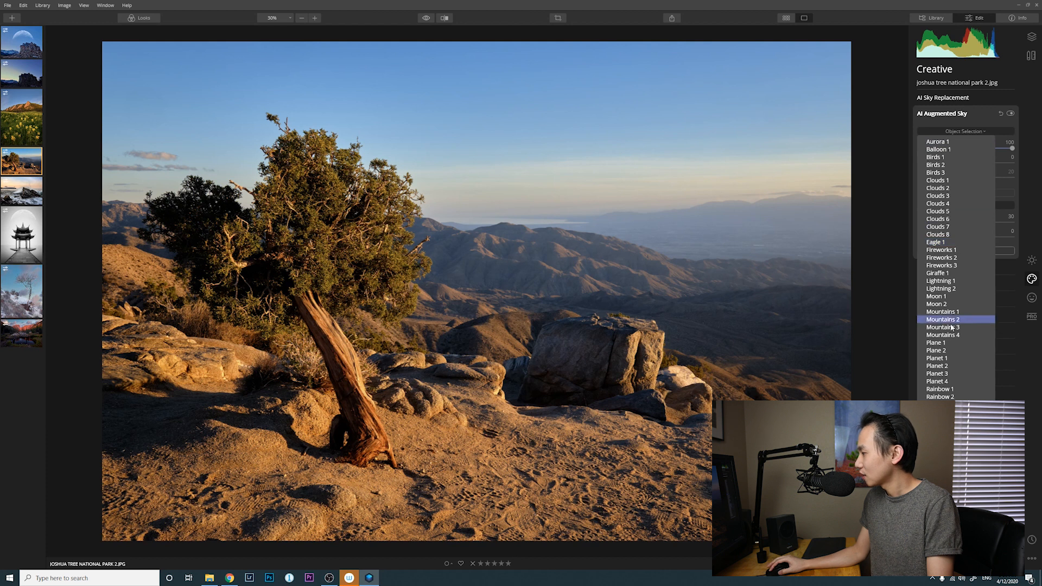
click(937, 365)
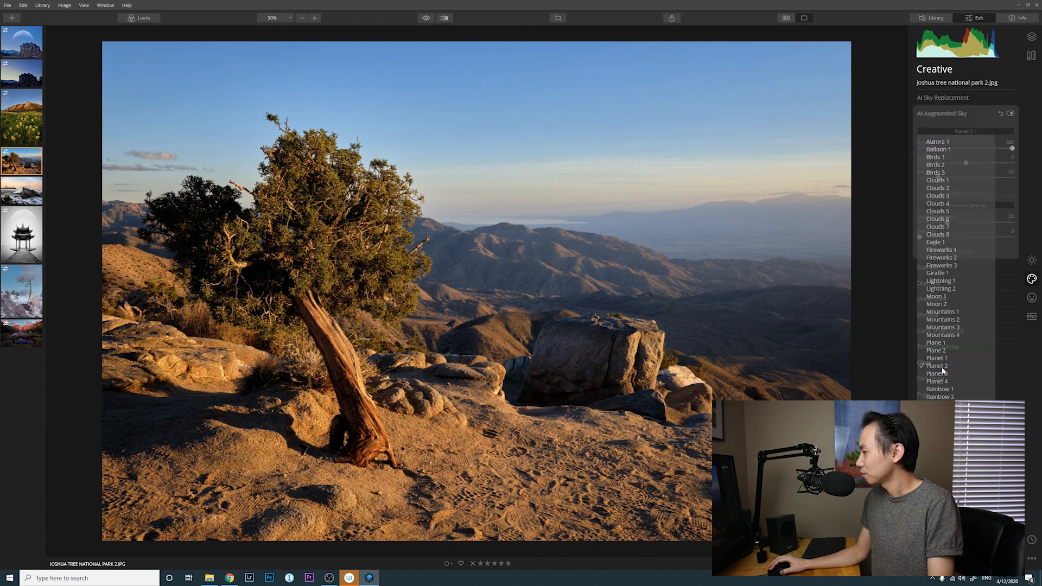
click(937, 357)
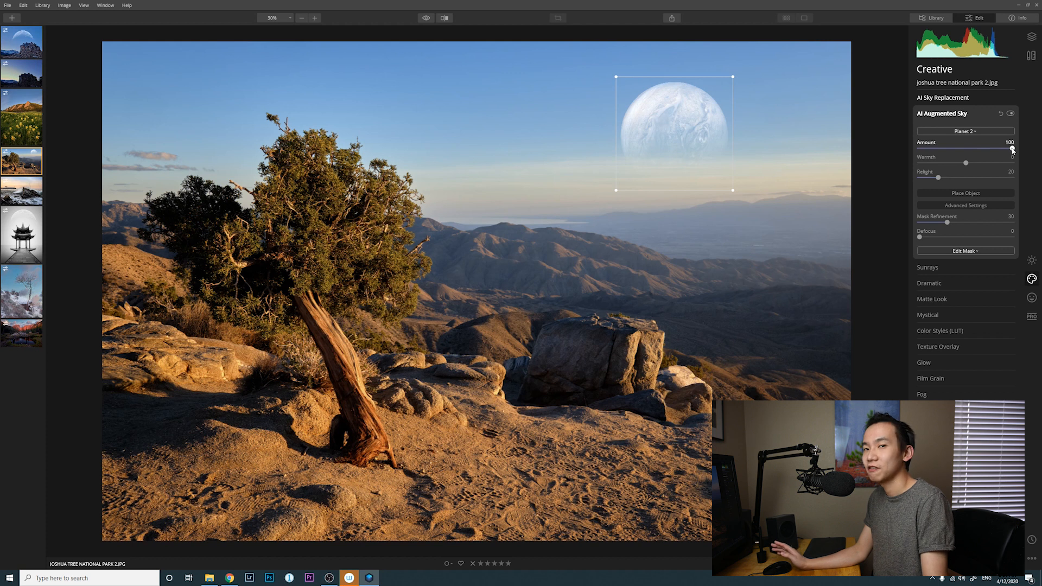
Step: Fade the planet's amount out completely, then bring it back to full
drag(1010, 149, 922, 150)
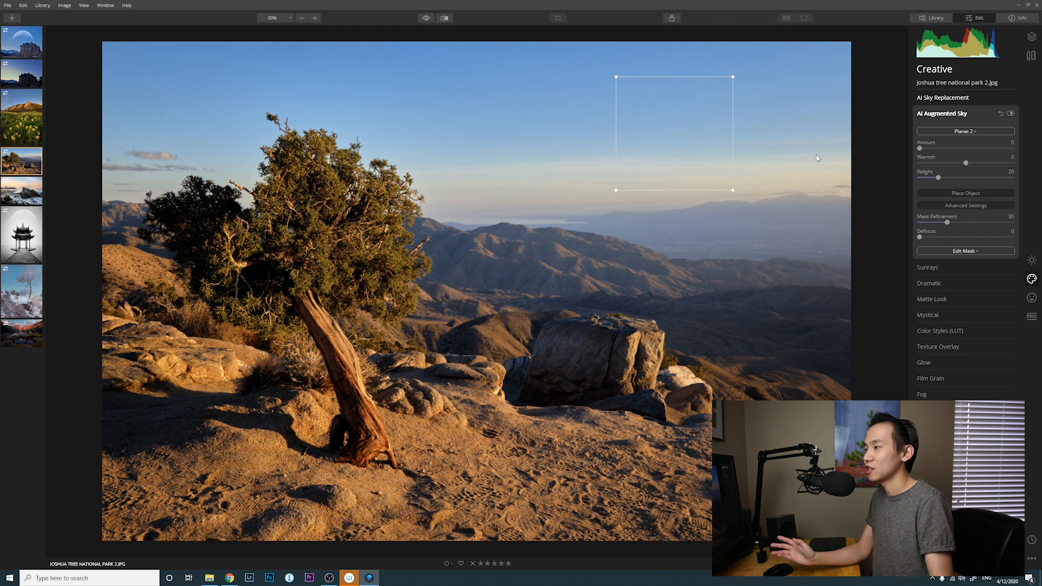
drag(920, 149, 991, 148)
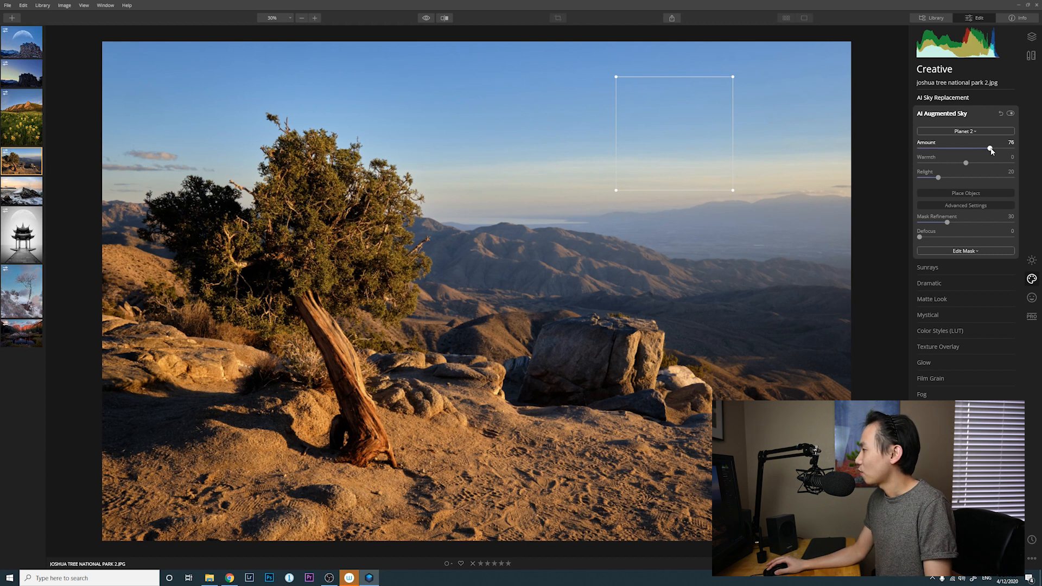
drag(990, 148, 1011, 147)
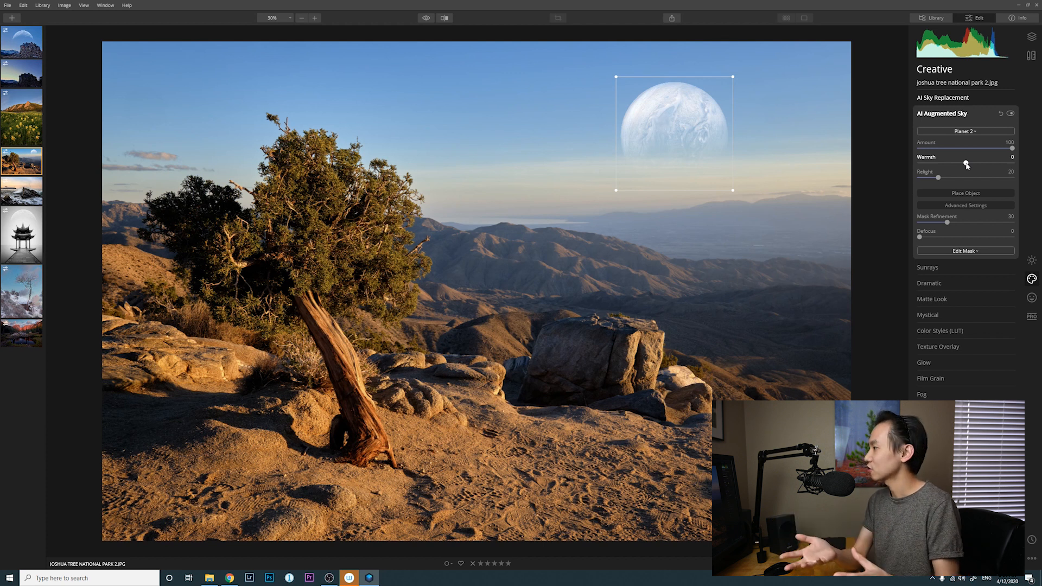
Step: Set the planet's warmth to 60 and its relight to 15
drag(966, 165, 968, 165)
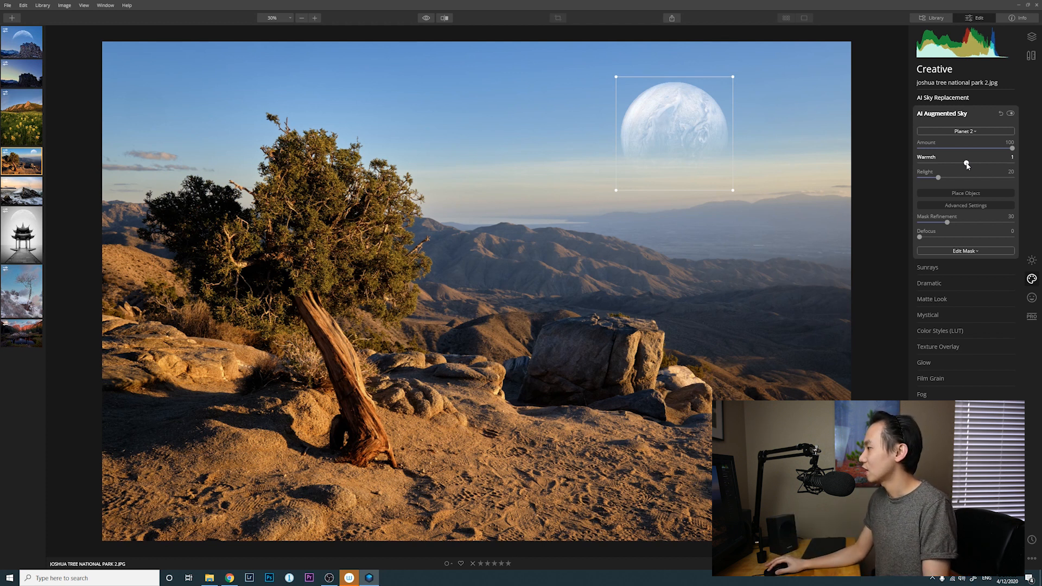
drag(968, 164, 993, 164)
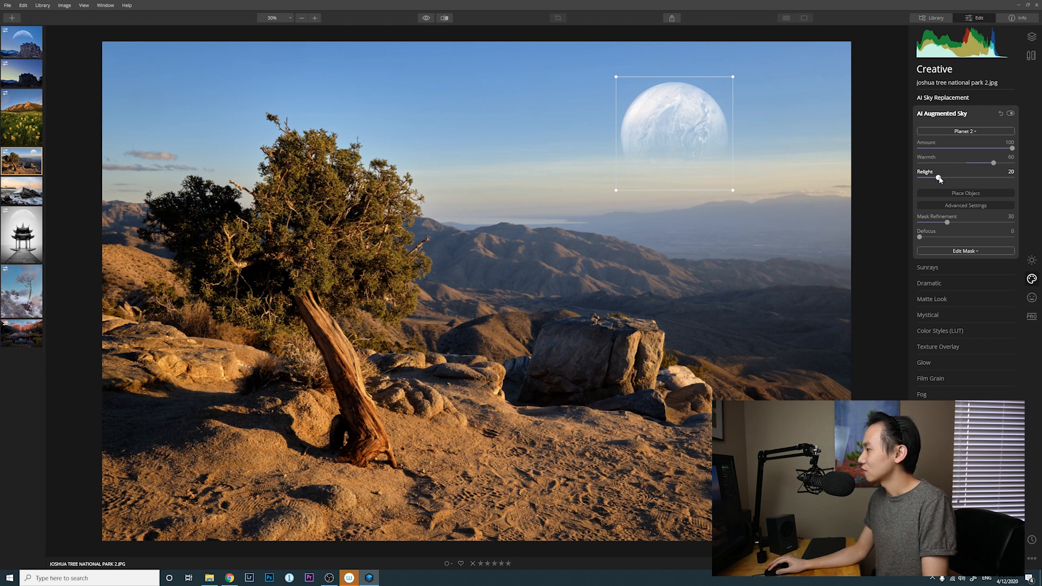
drag(937, 178, 1012, 178)
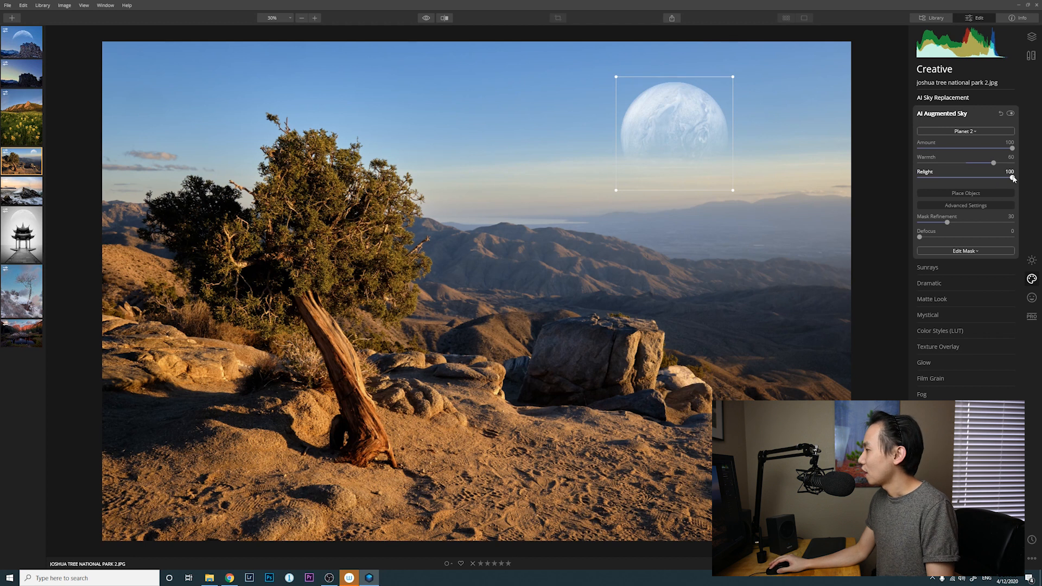
drag(1011, 163, 915, 163)
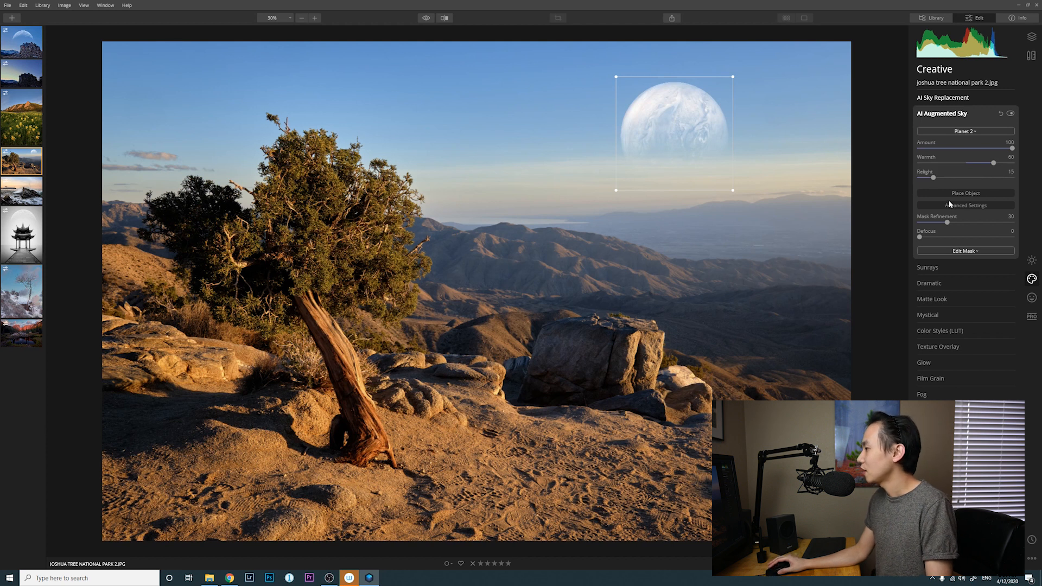
mouse_move(950, 229)
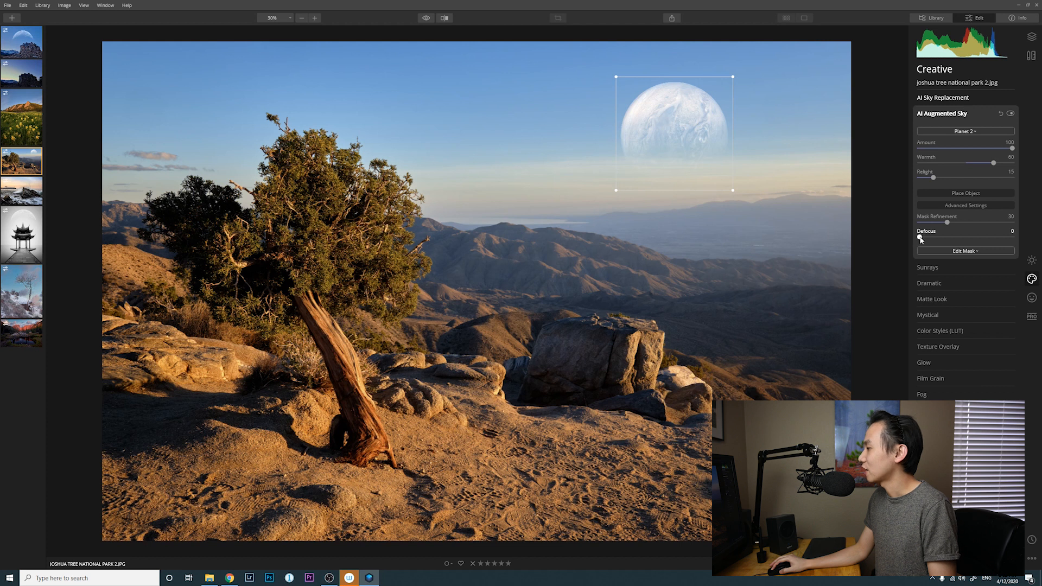
Step: Preview the planet at full defocus, then reduce defocus stepwise to 6
drag(921, 237, 1012, 237)
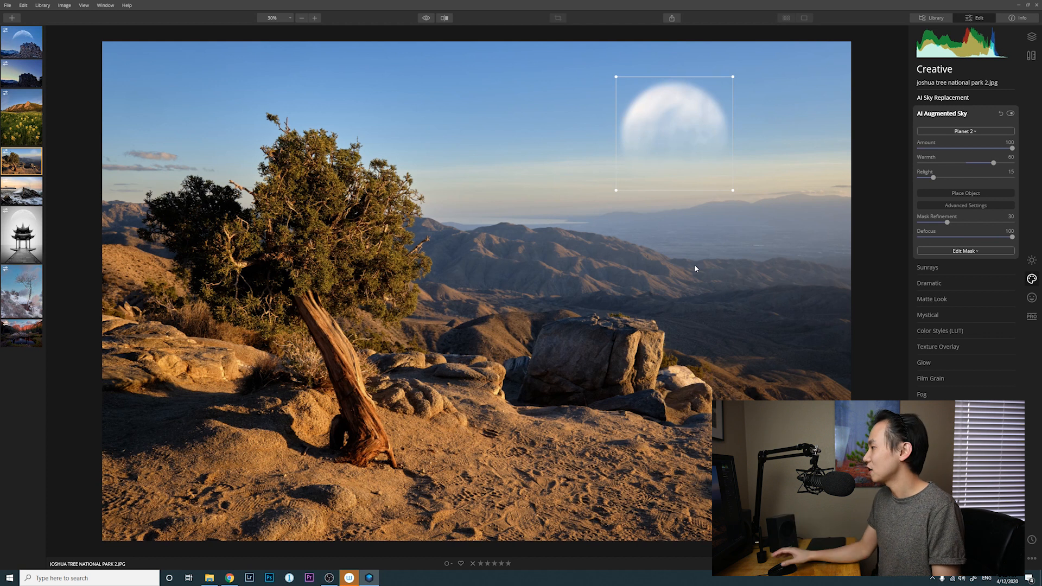
drag(1012, 237, 947, 237)
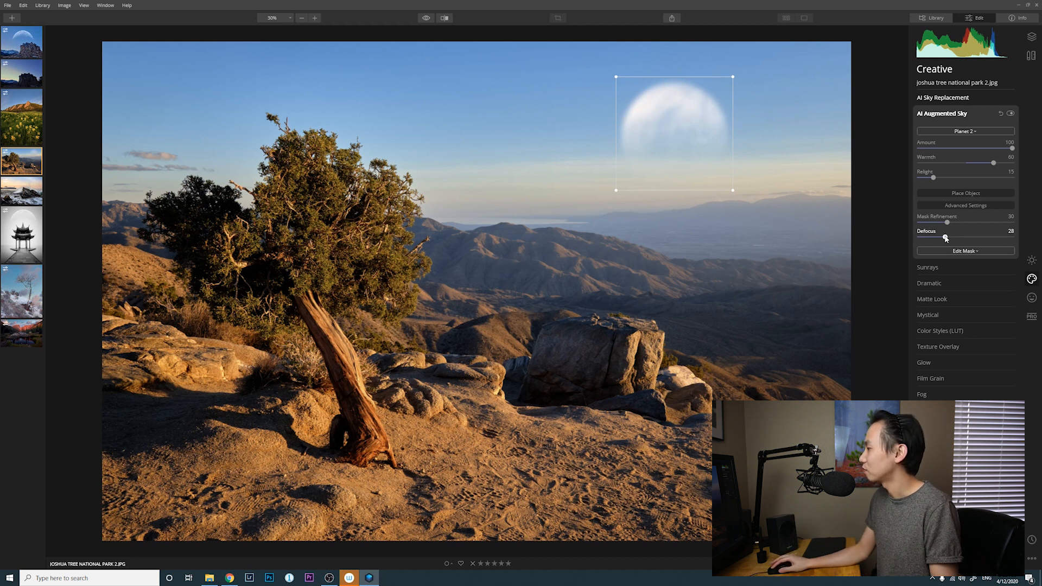
drag(946, 240, 929, 240)
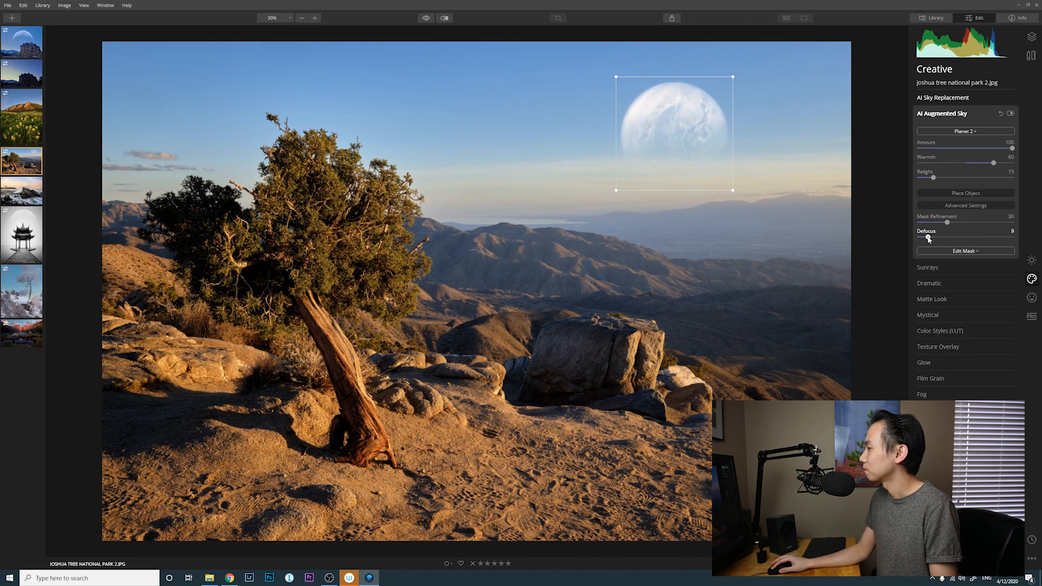
drag(929, 238, 926, 239)
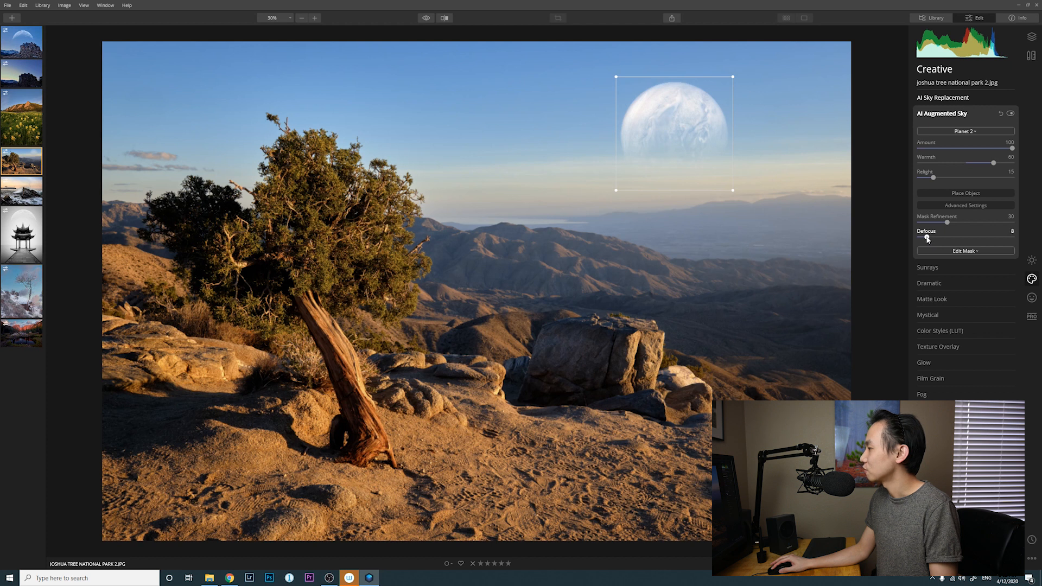
drag(927, 238, 924, 238)
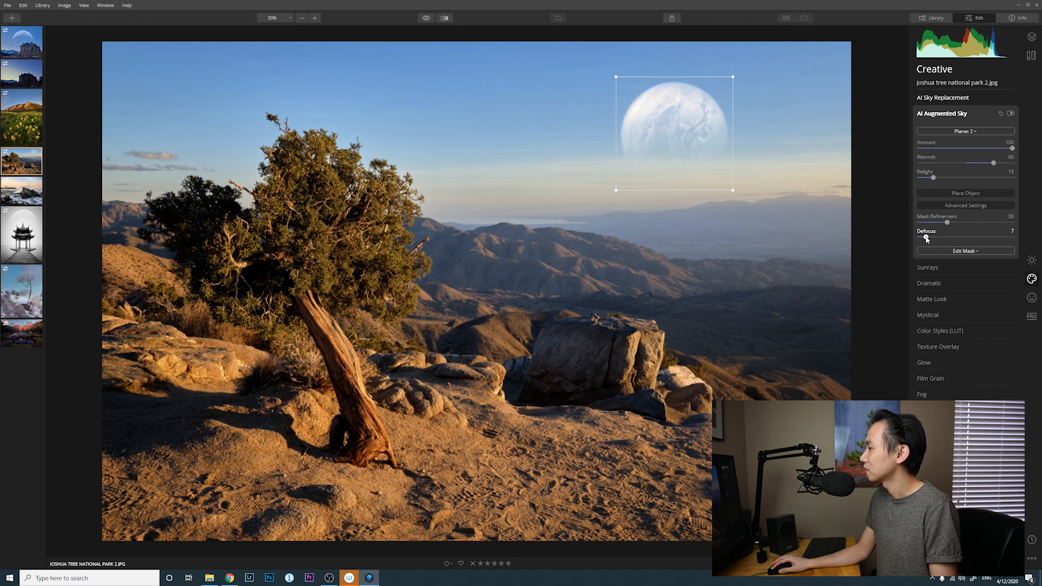
drag(927, 238, 924, 237)
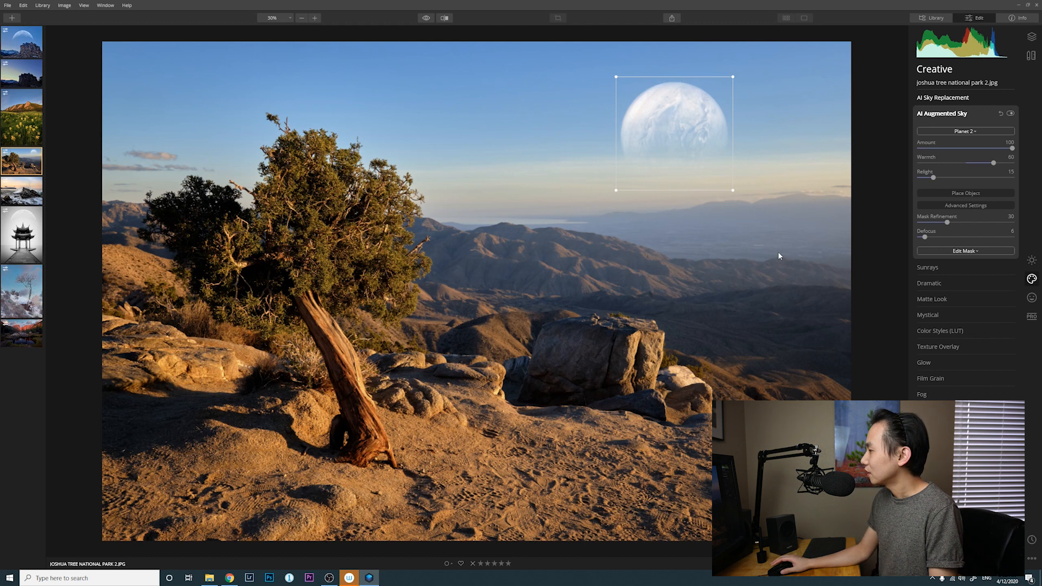
click(965, 251)
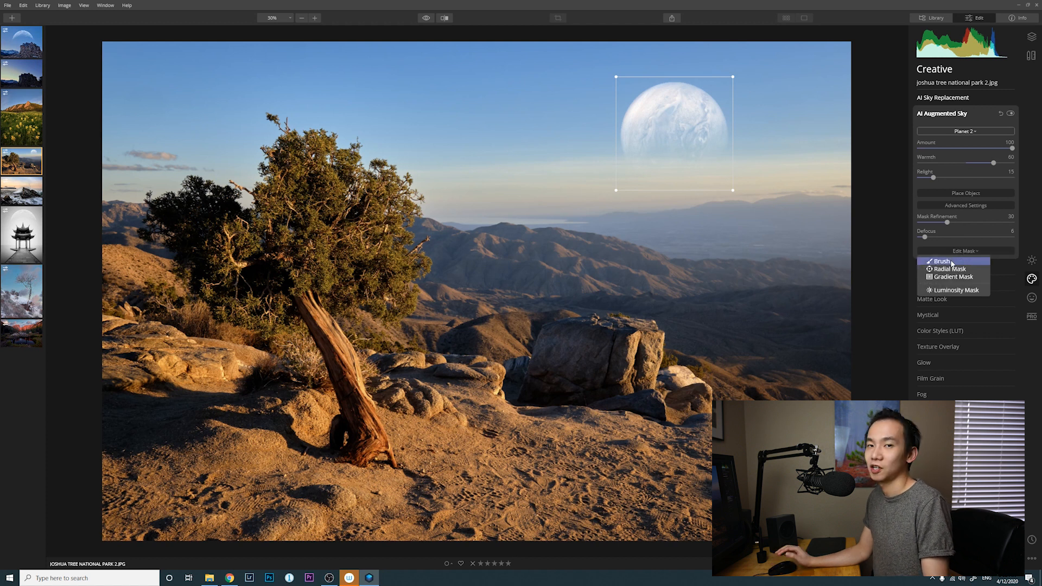
mouse_move(954, 276)
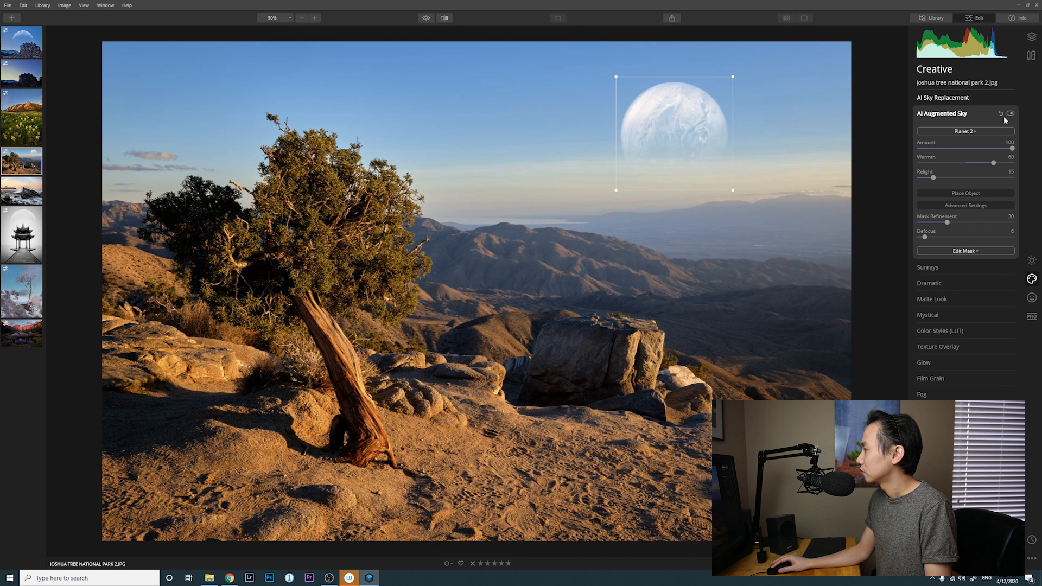
click(1009, 114)
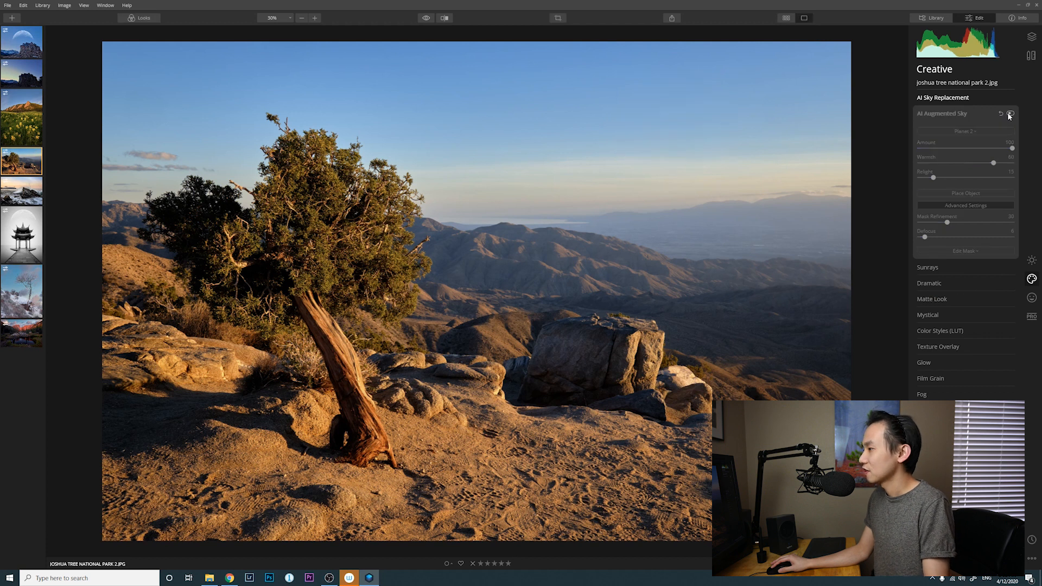
click(1009, 113)
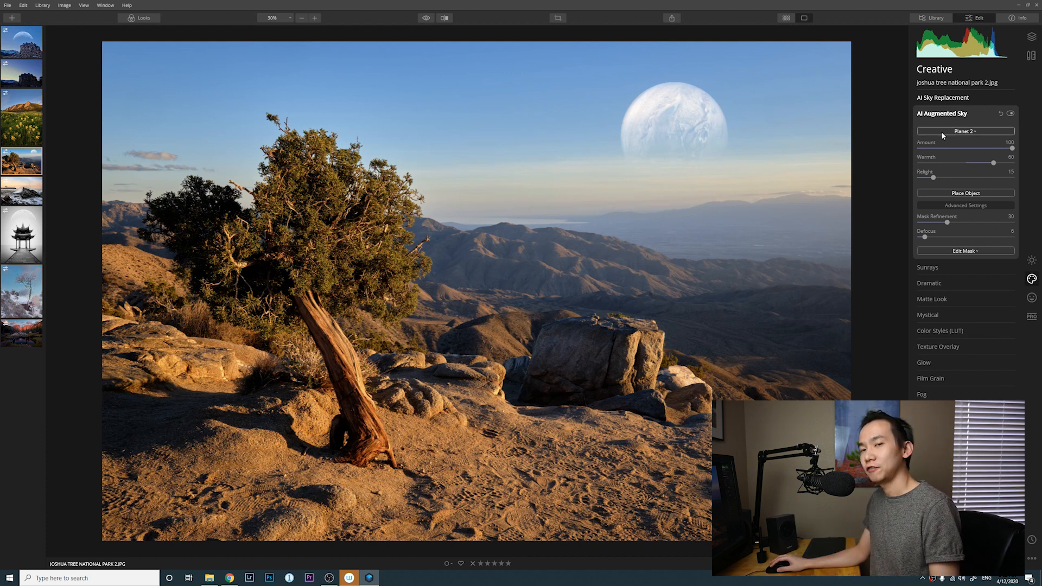
click(964, 131)
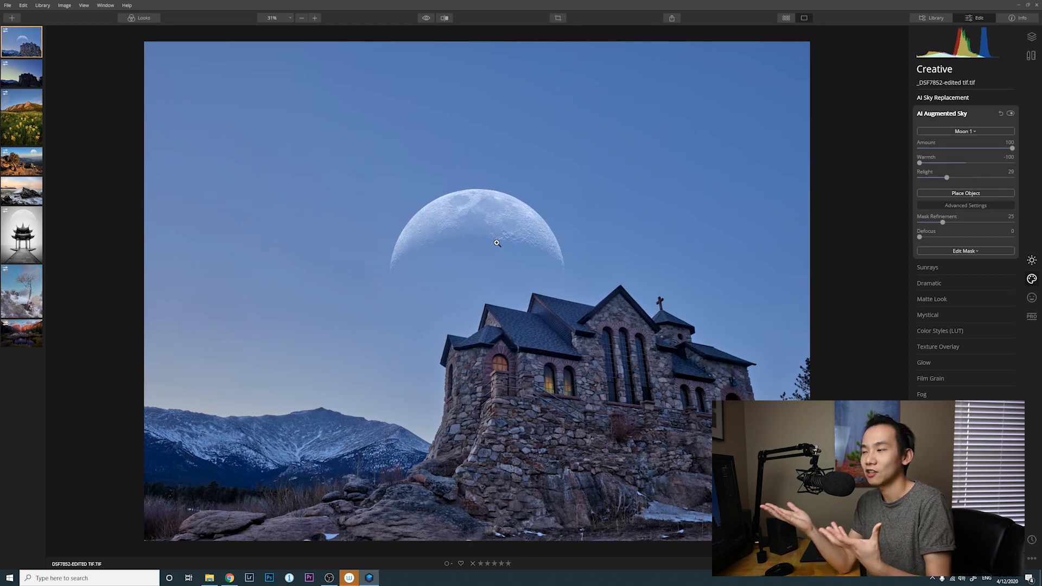
mouse_move(650, 208)
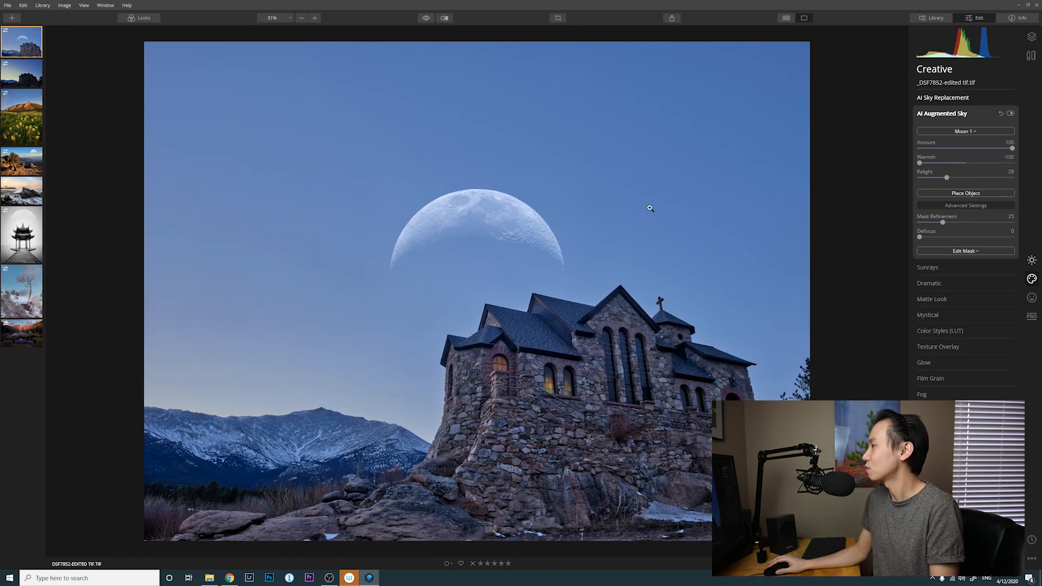
Step: Replace the church's crescent moon with the Aurora 1 sky object
click(965, 131)
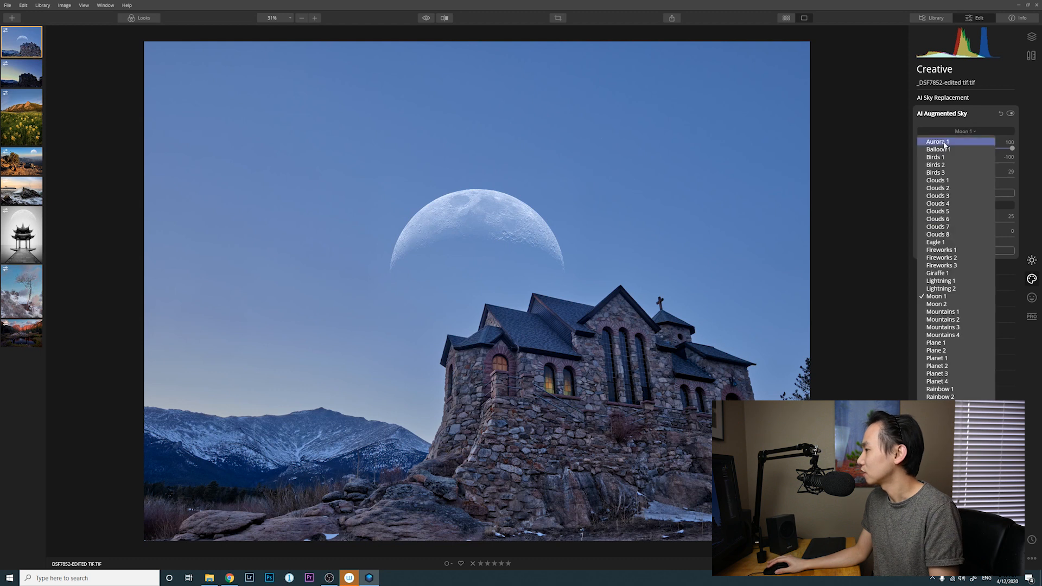
click(937, 141)
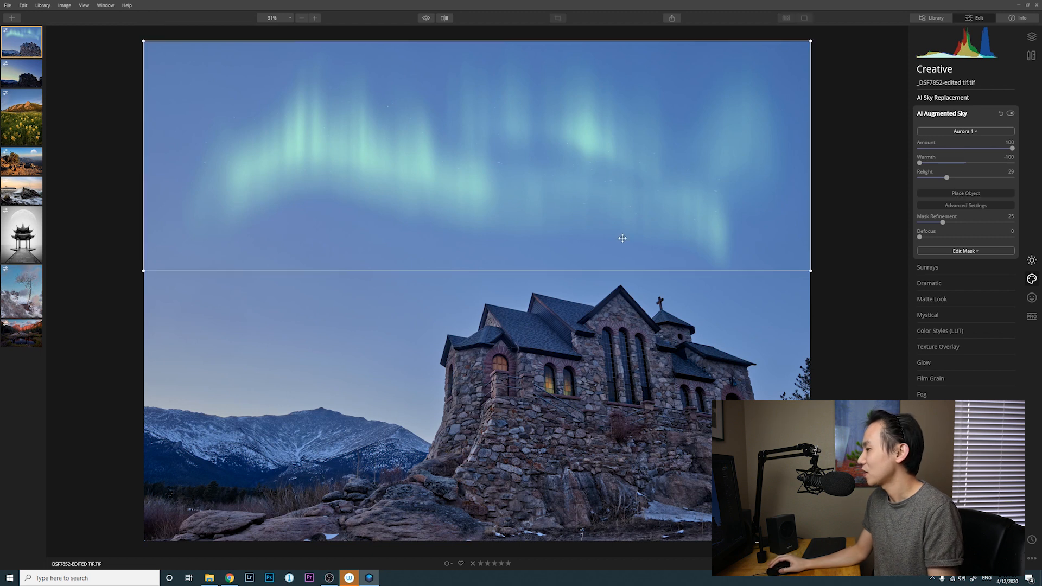
mouse_move(815, 264)
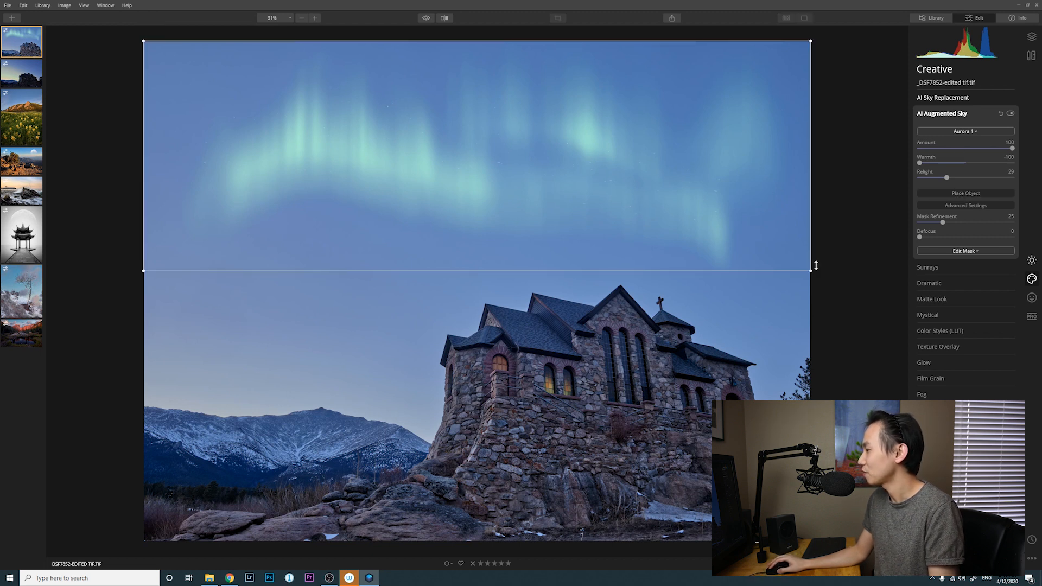
Step: Stretch and tilt the aurora over the church and lower its amount to about 73
drag(815, 270, 782, 240)
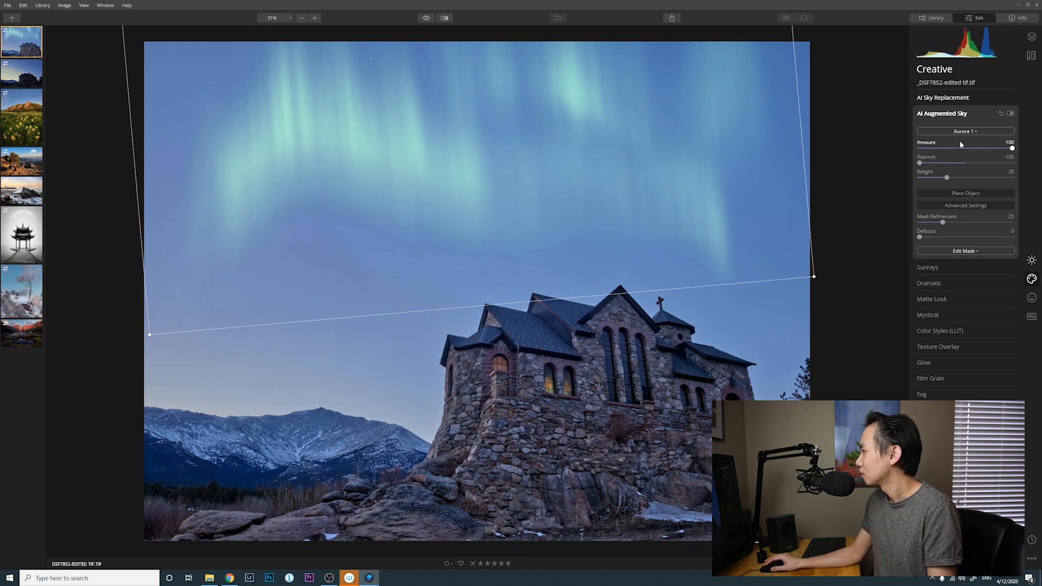
drag(1012, 147, 989, 148)
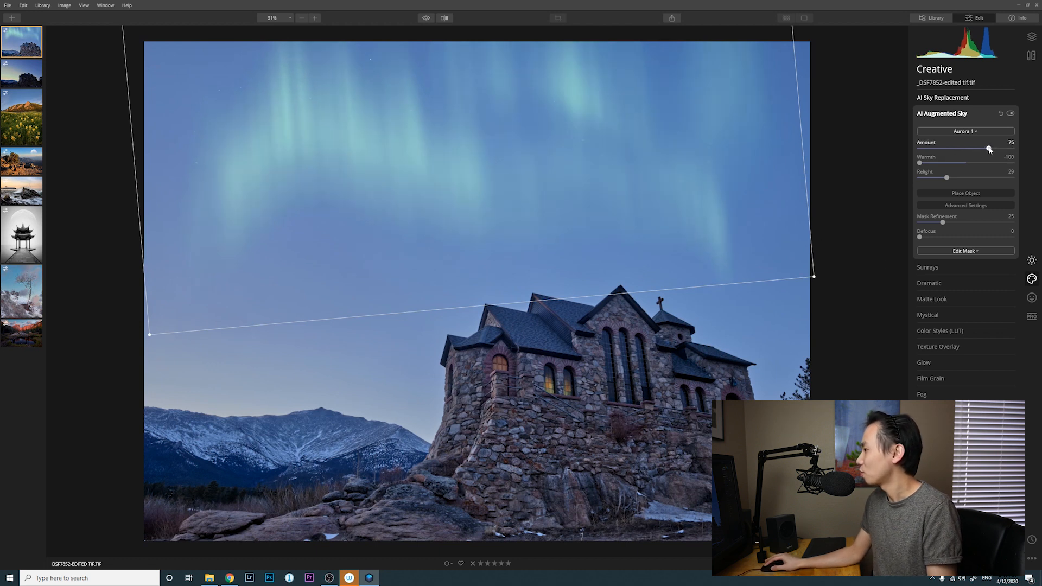
drag(990, 147, 986, 147)
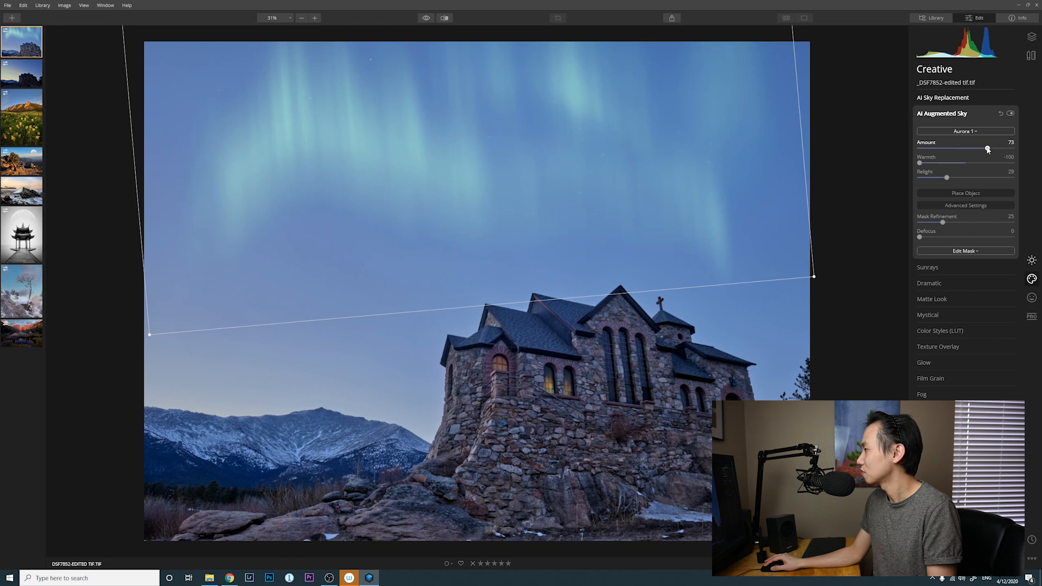
drag(987, 147, 983, 147)
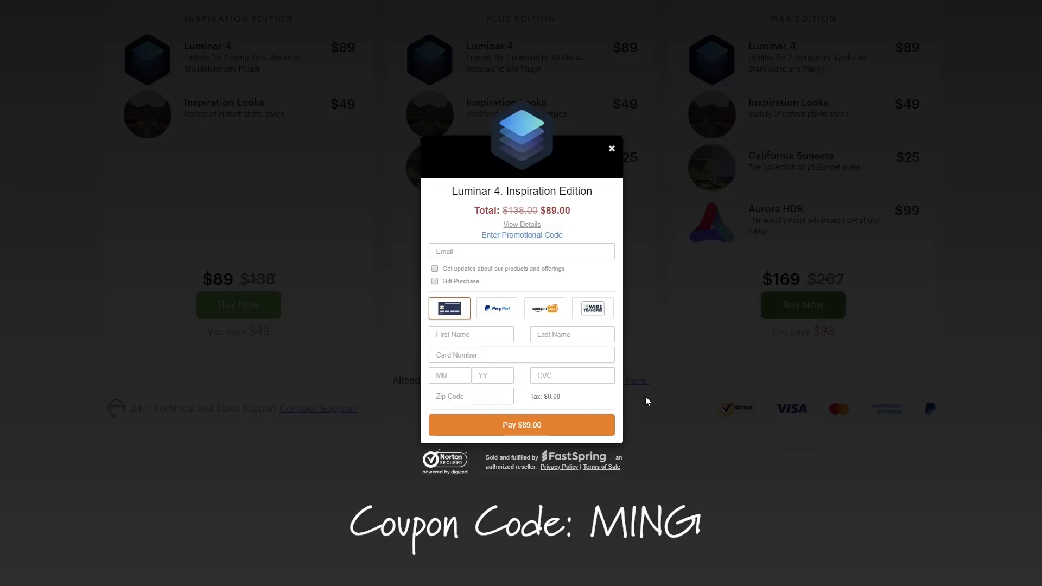
Step: Enter the promotional code MING in the FastSpring checkout's coupon field
click(521, 234)
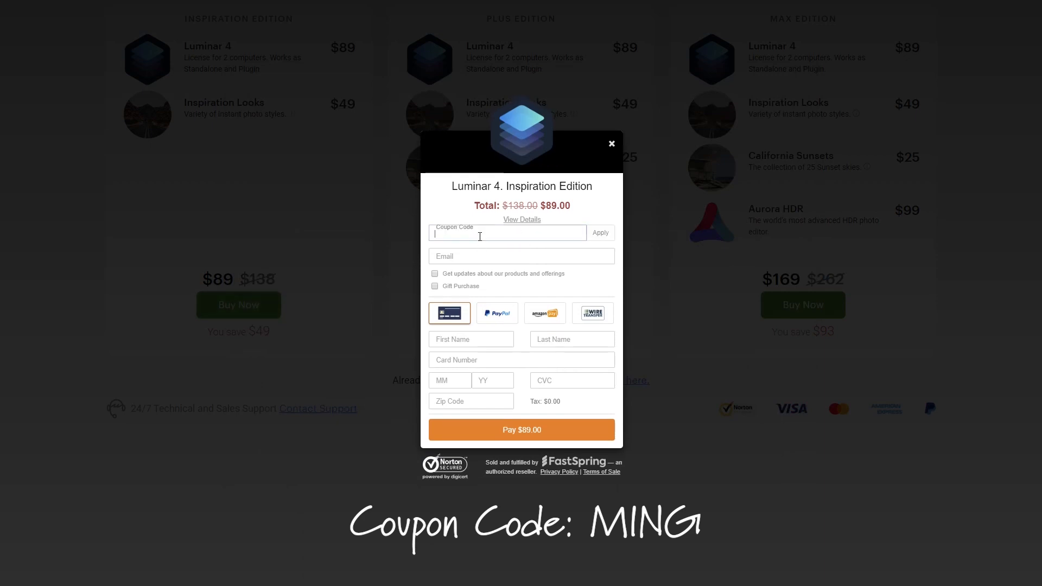
text(MING)
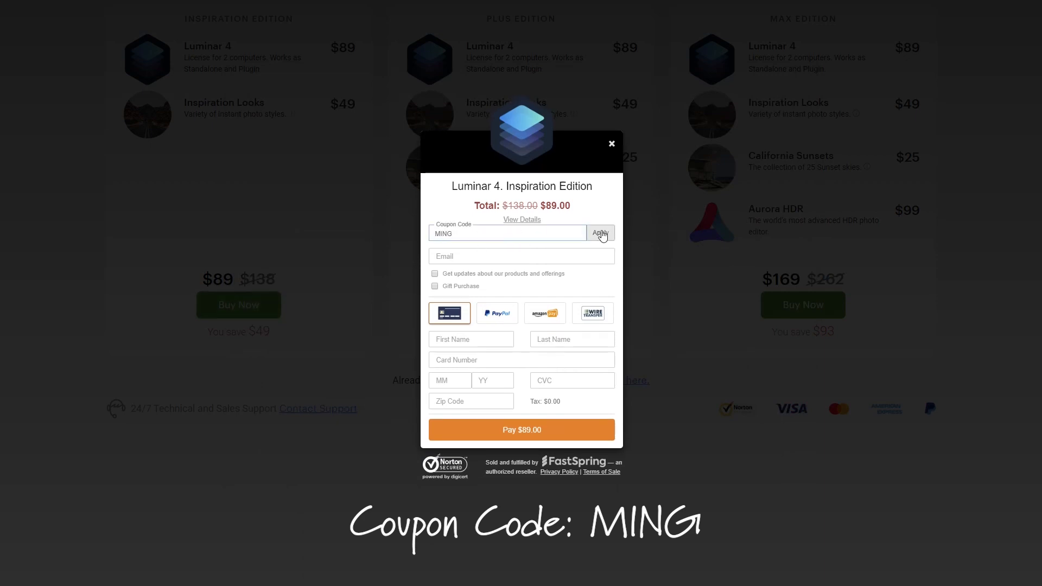